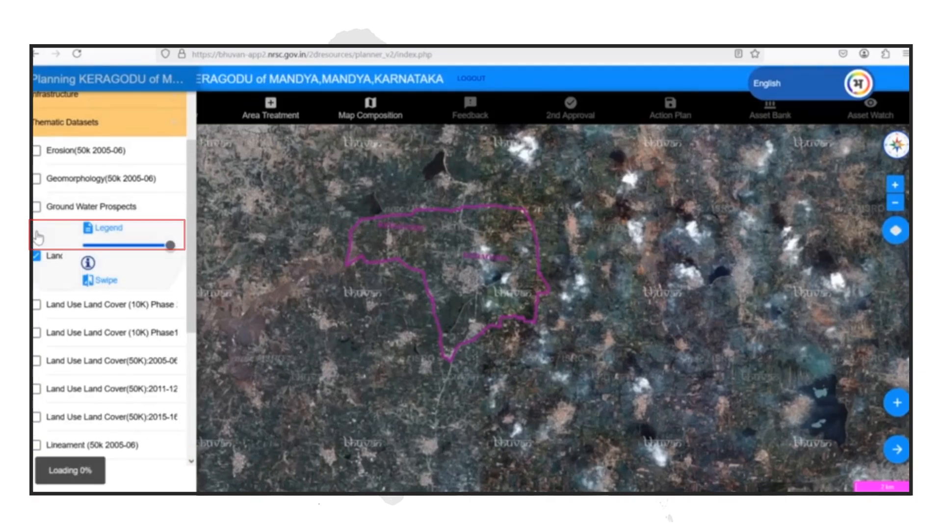
Turn on the Land Degradation (50K) thematic layer over the Keragodu panchayat boundary.
left_click(37, 256)
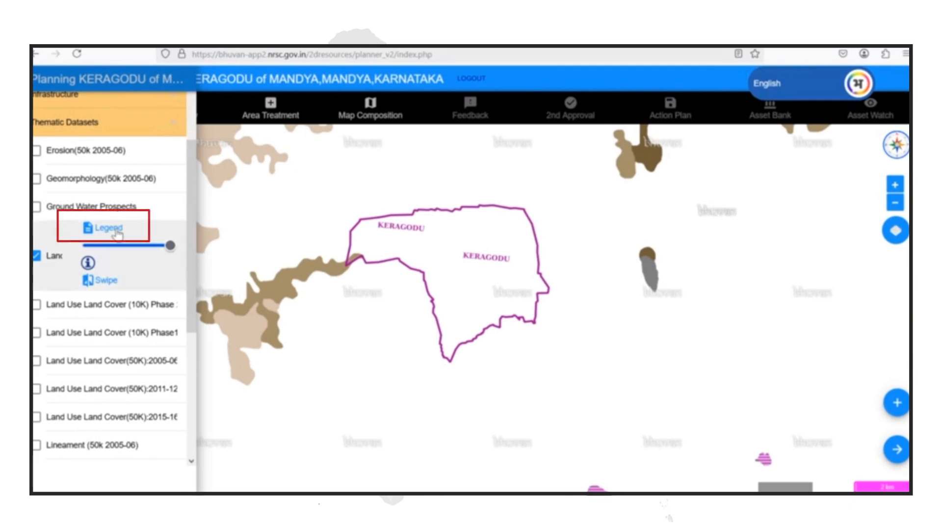
Show the Land Degradation (50K) 2005-06 legend with erosion, ravine, waterlogging and salinity classes.
left_click(103, 228)
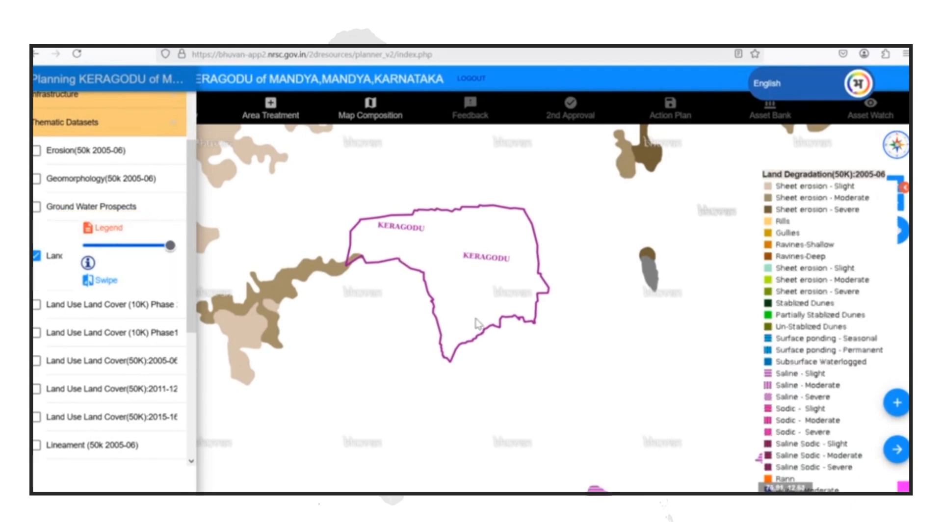
mouse_move(633, 276)
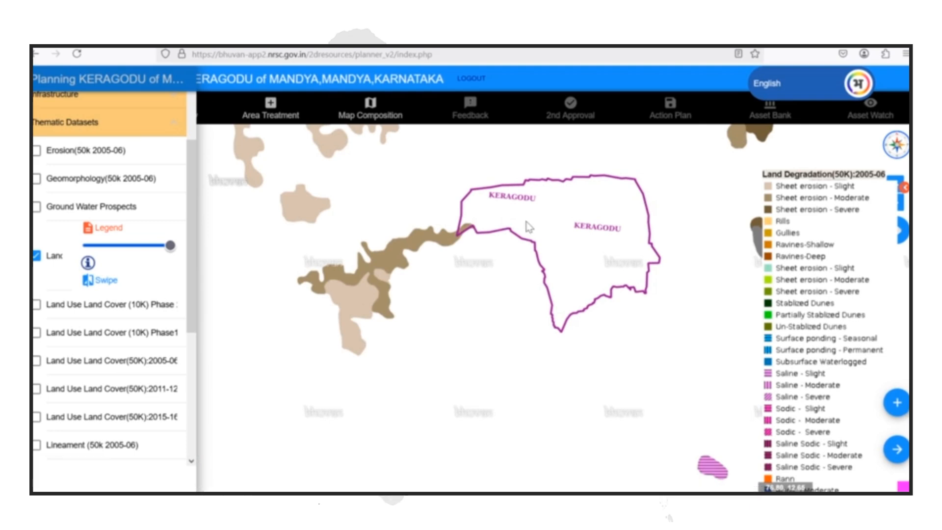
mouse_move(870, 184)
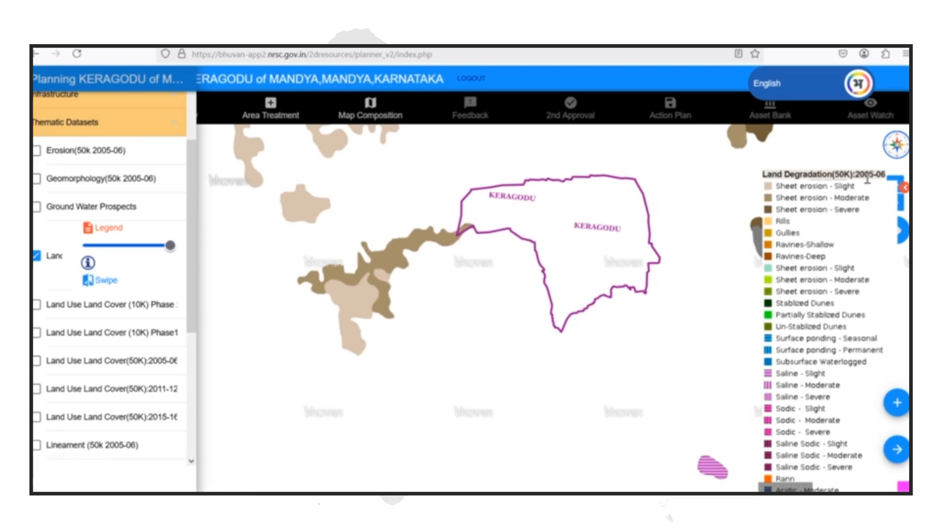
left_click_drag(171, 246, 163, 246)
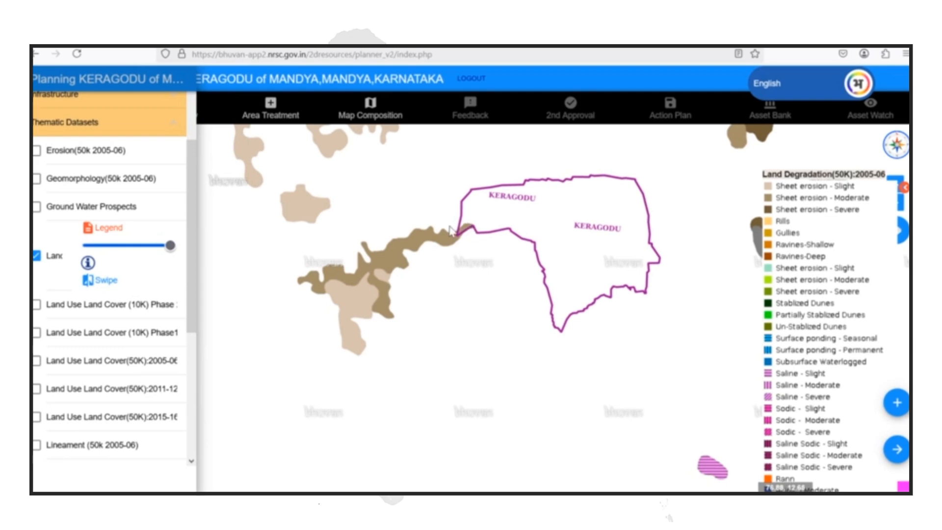
mouse_move(442, 233)
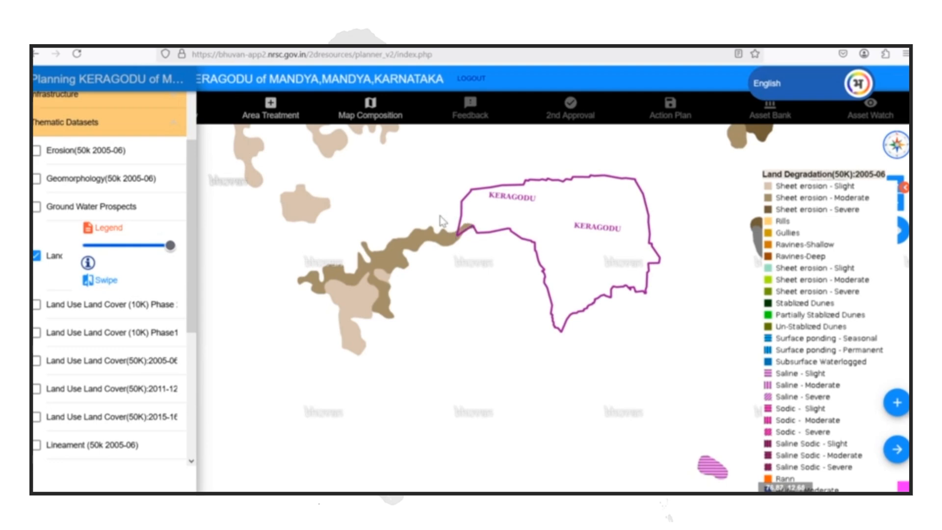